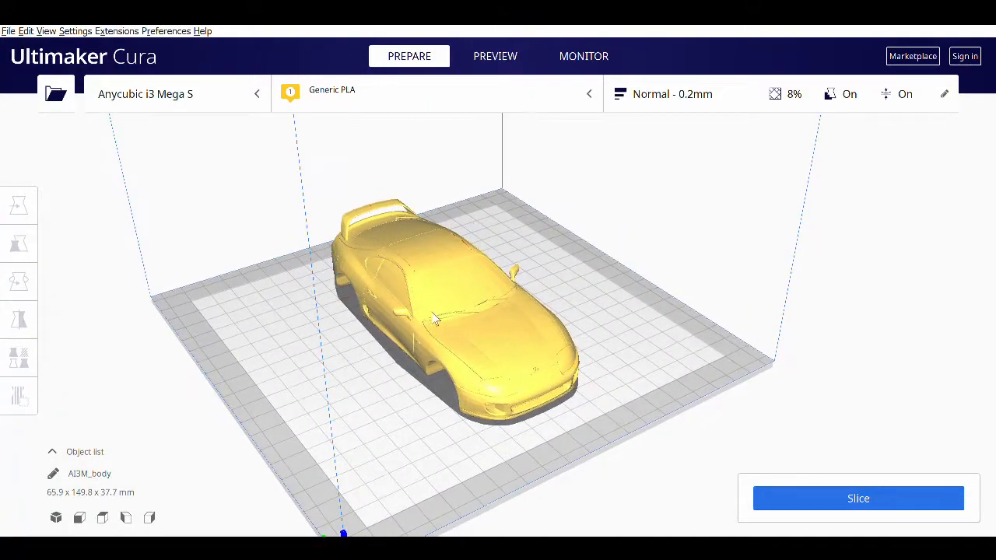
- Select the Supra body, view the plate from above and scale it to 1400 percent, laid diagonally
{"action": "left_click", "coordinate": [19, 206]}
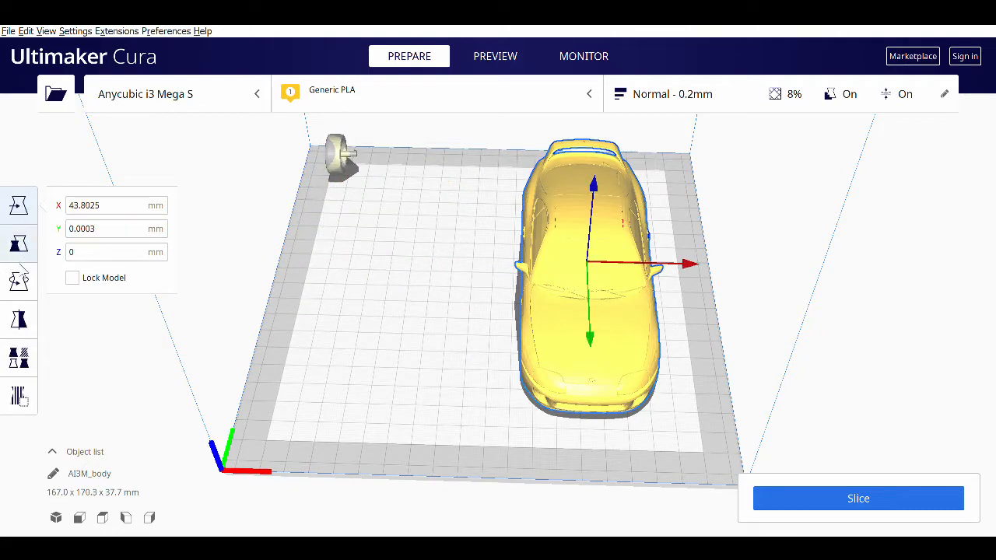
{"action": "left_click", "coordinate": [19, 280]}
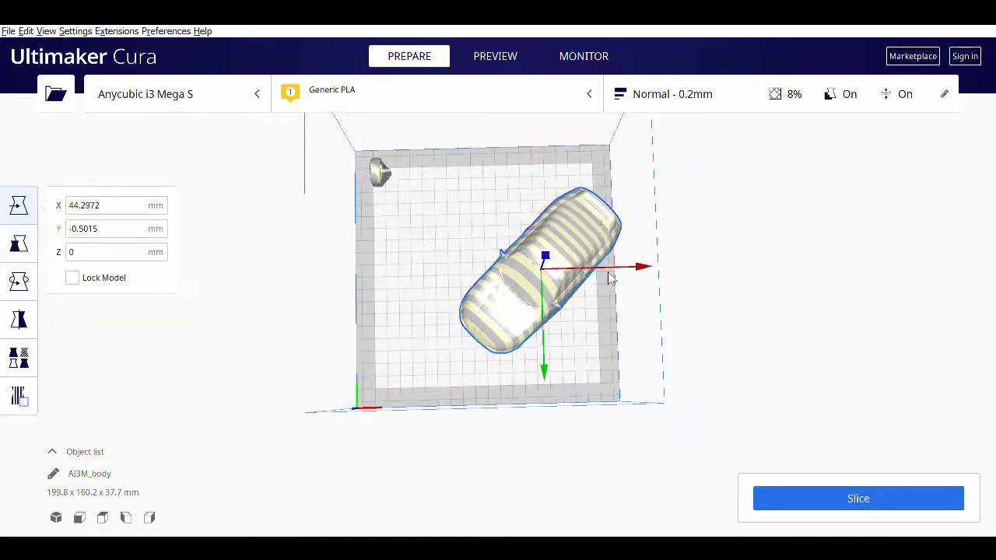
{"action": "left_click", "coordinate": [18, 242]}
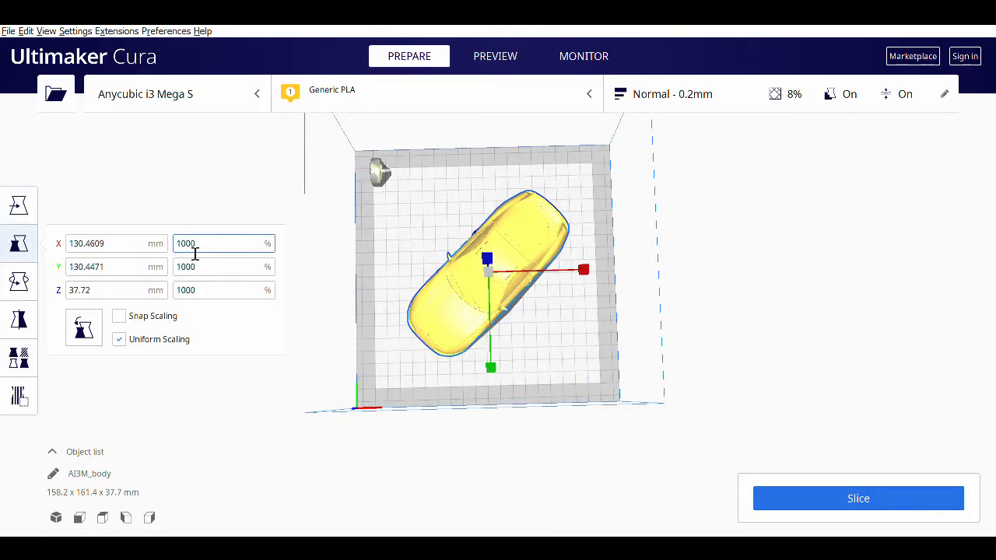
{"action": "type", "text": "1400"}
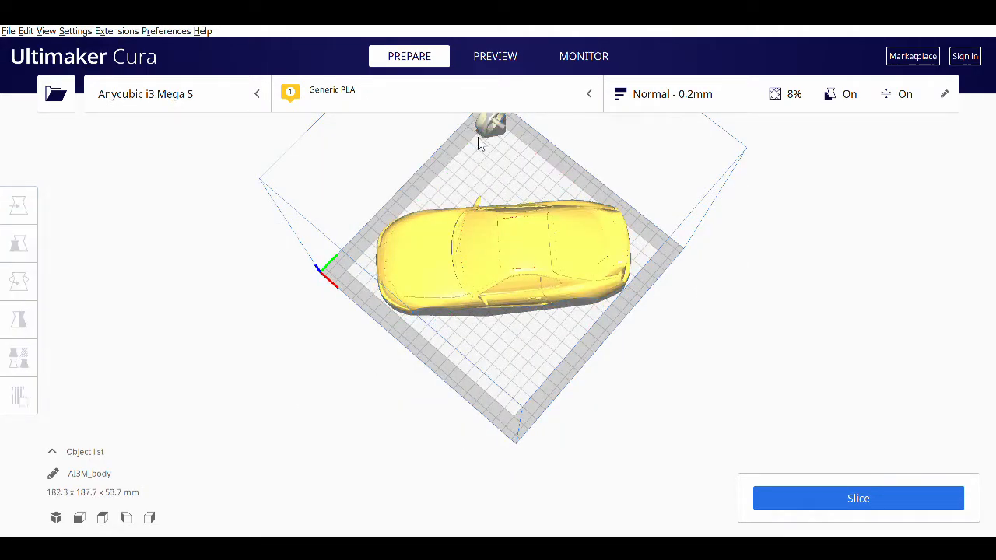
- Add the four wheel models and arrange them around the car body on the plate
{"action": "left_click", "coordinate": [18, 281]}
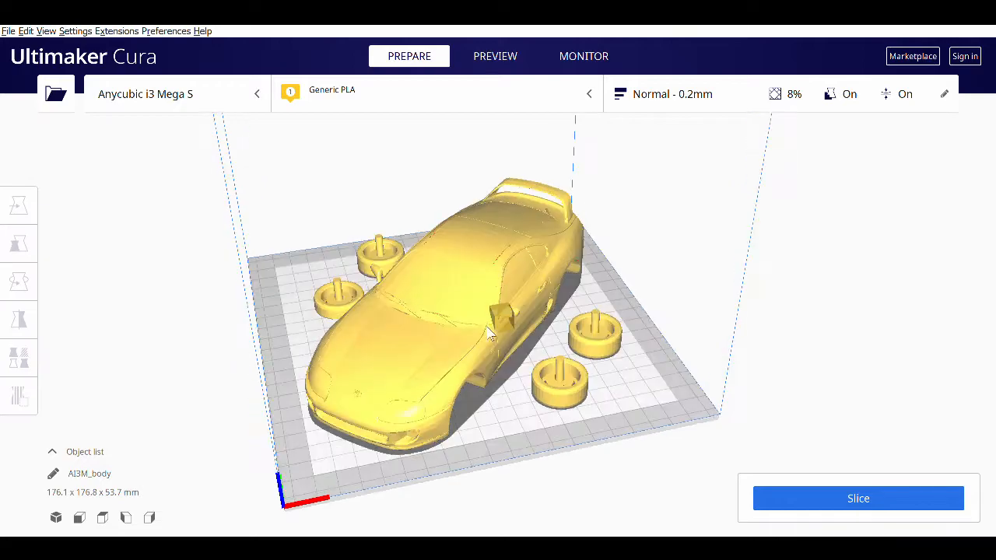
{"action": "scroll", "scroll_direction": "up", "scroll_amount": 3}
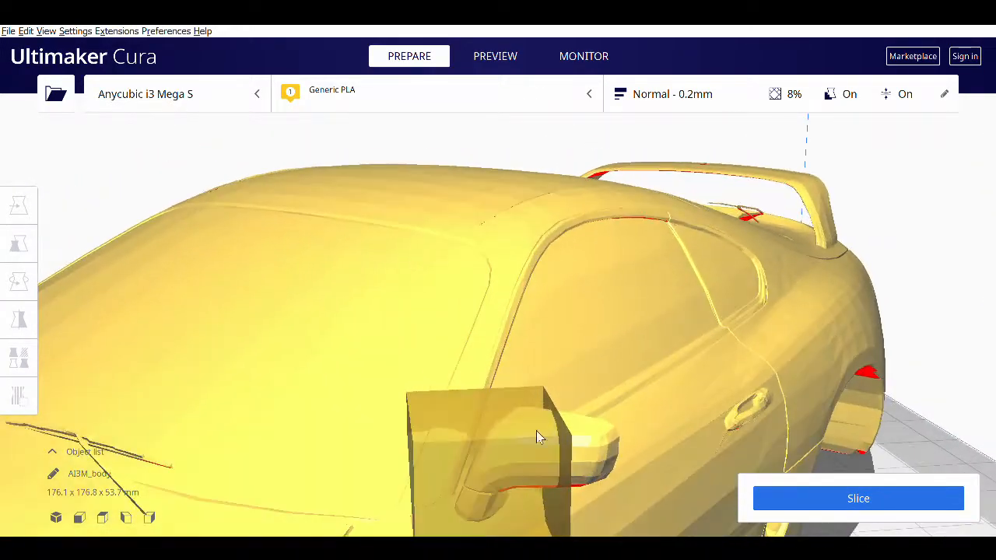
- Fit cube modifier blocks over the mirror and wheels, then slice into a 1 day 3 hour, 295 g preview
{"action": "left_click", "coordinate": [18, 242]}
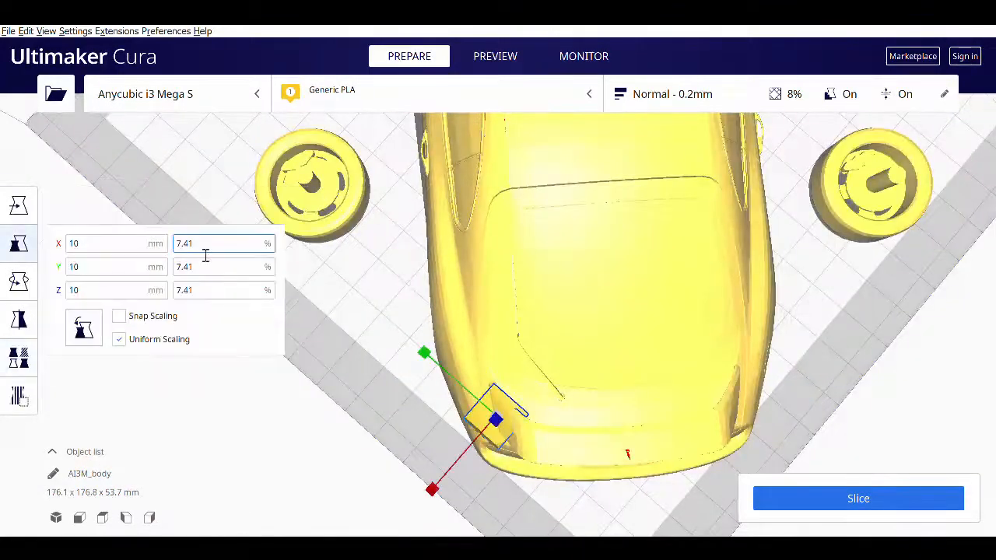
{"action": "left_click", "coordinate": [19, 205]}
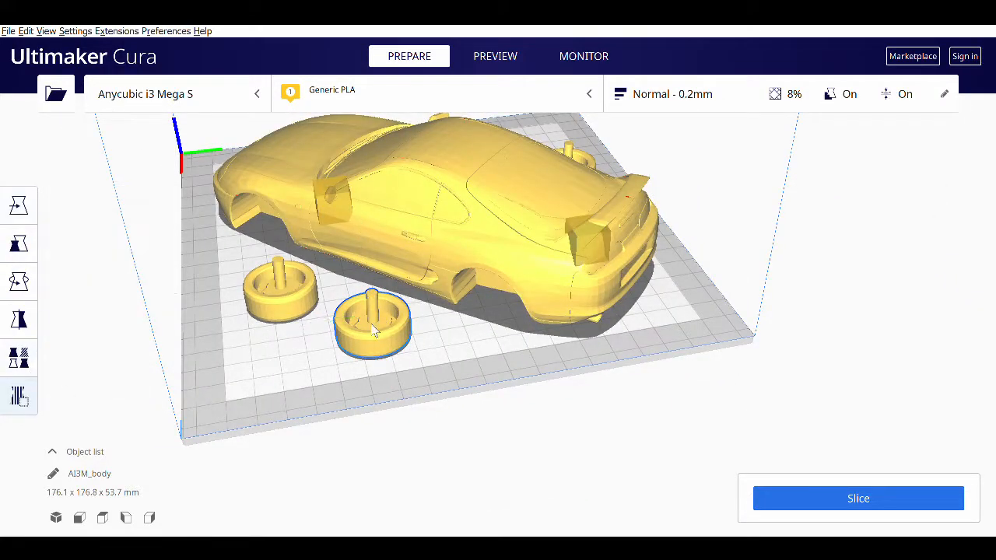
{"action": "left_click", "coordinate": [18, 243]}
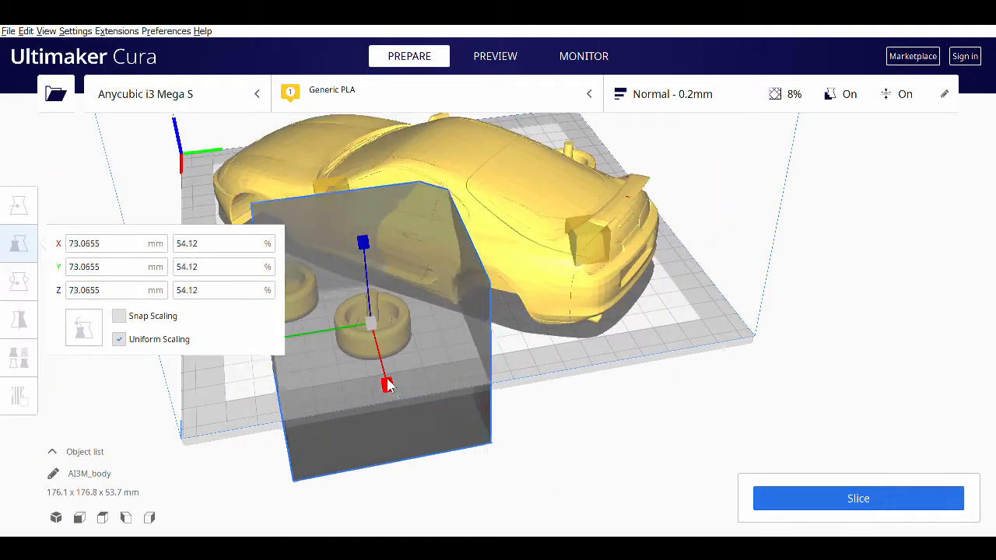
{"action": "left_click", "coordinate": [495, 56]}
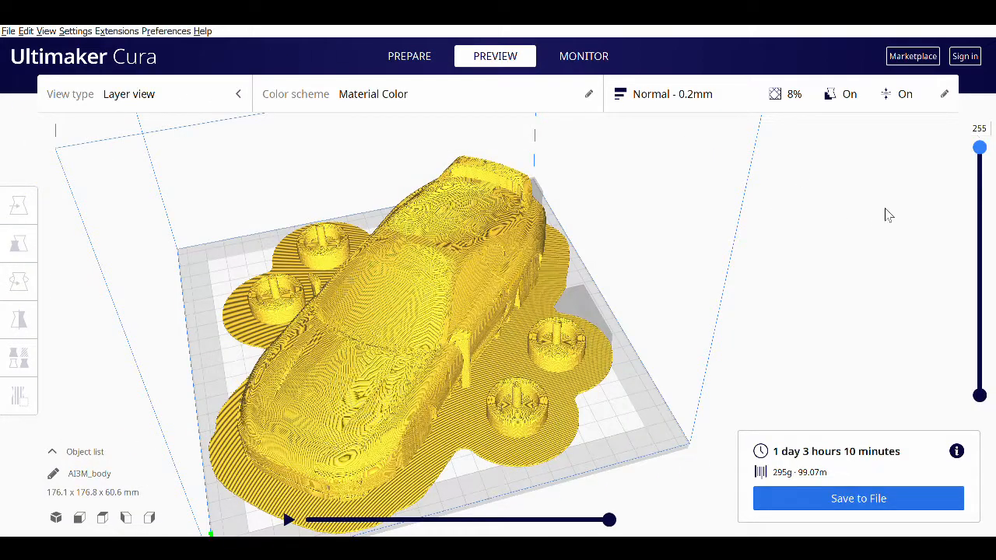
- Show the print up to layer 120 and play that layer's infill path simulation
{"action": "left_click_drag", "start_coordinate": [890, 215], "coordinate": [729, 339]}
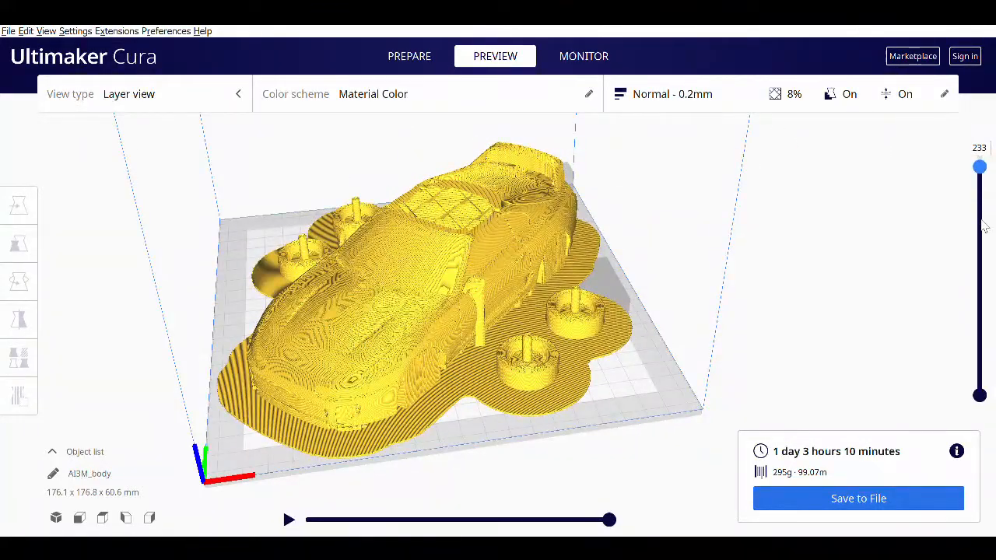
{"action": "left_click_drag", "start_coordinate": [980, 167], "coordinate": [980, 280]}
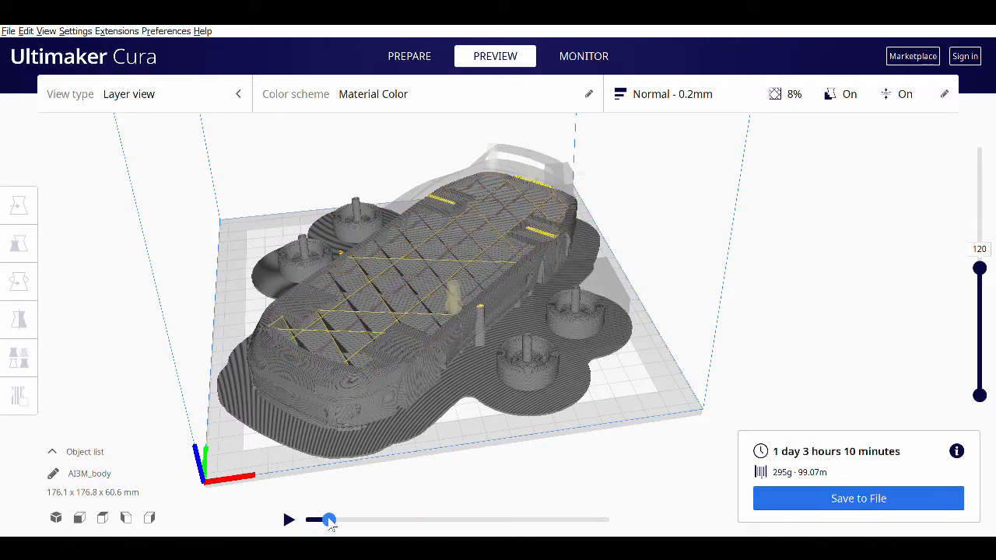
{"action": "left_click", "coordinate": [288, 520]}
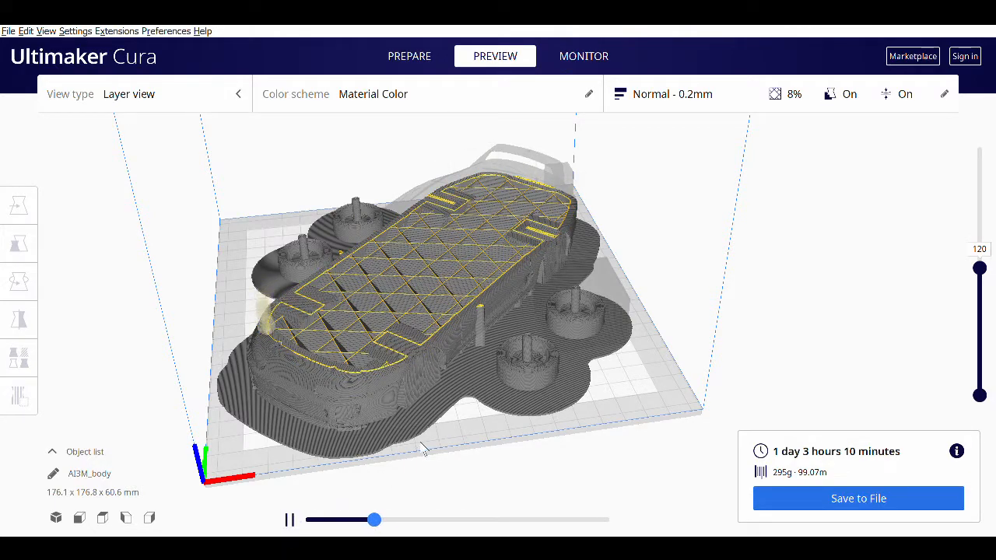